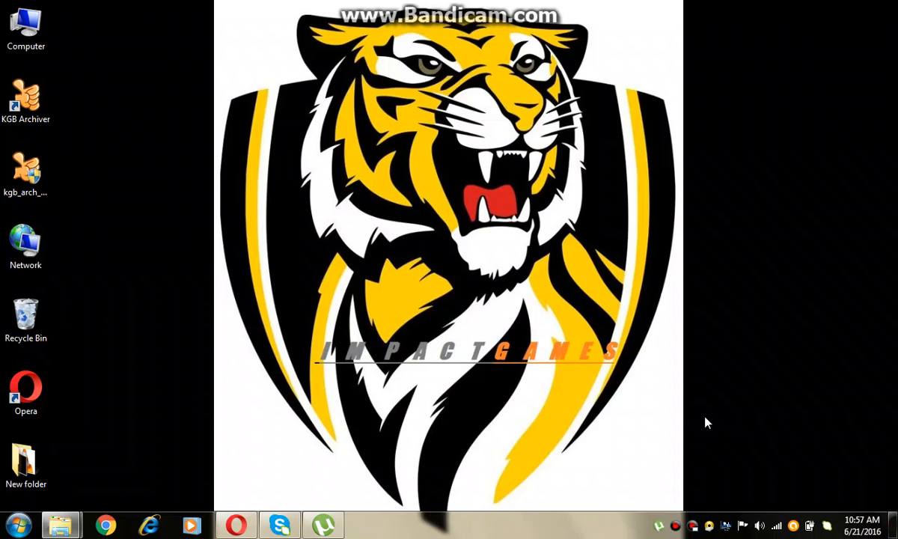
mouse_move(272, 6)
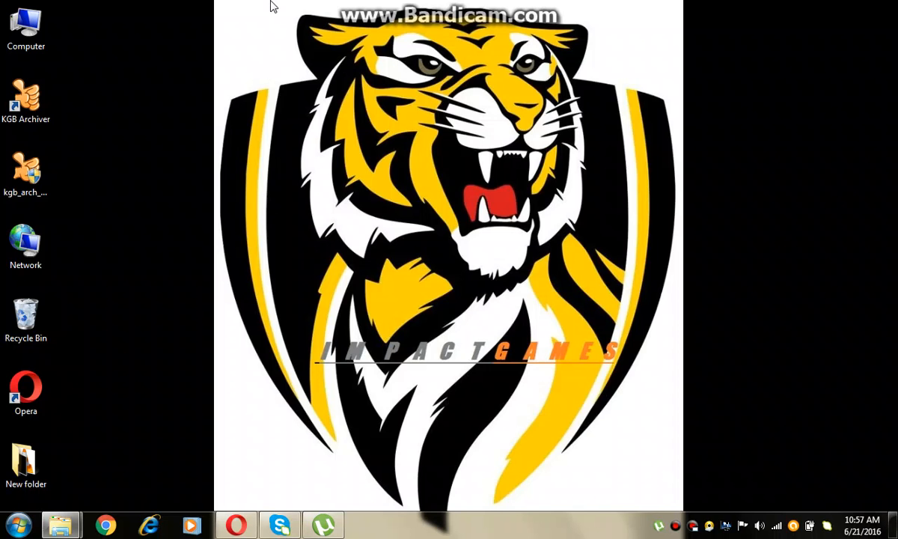
mouse_move(312, 54)
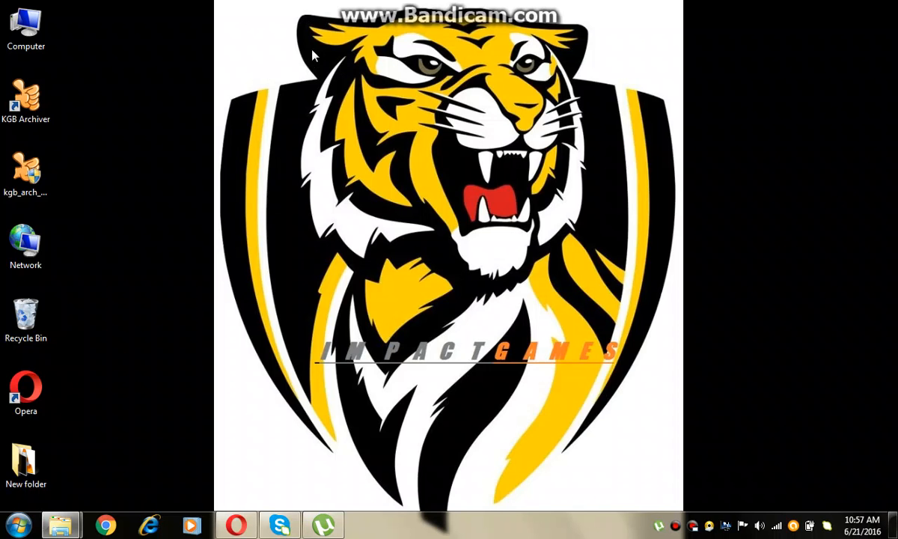
mouse_move(285, 27)
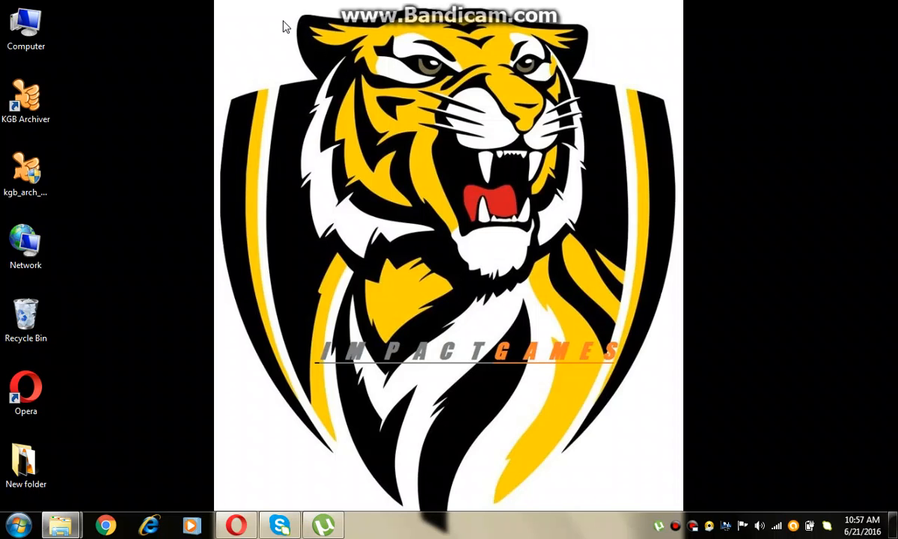
Step: Run the downloaded KGB Archiver installer and accept its license agreement
drag(284, 27, 584, 170)
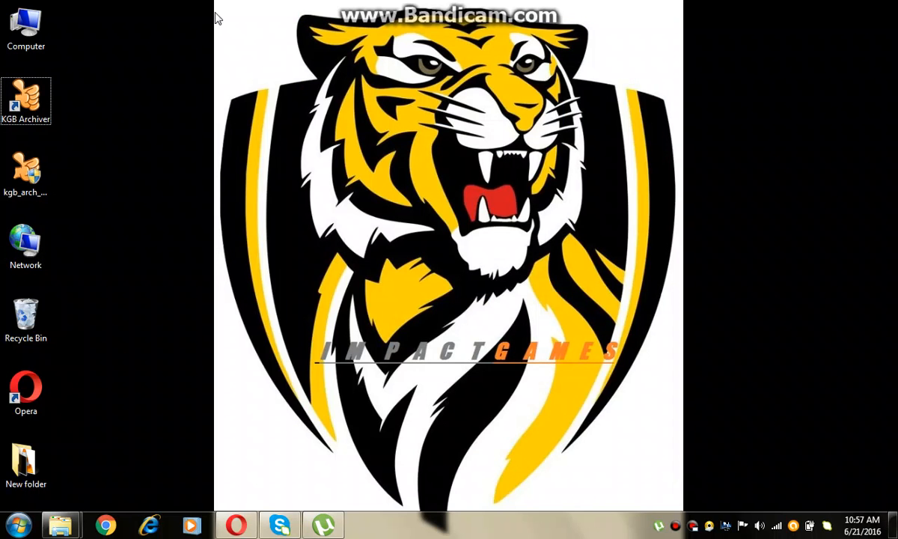
mouse_move(96, 278)
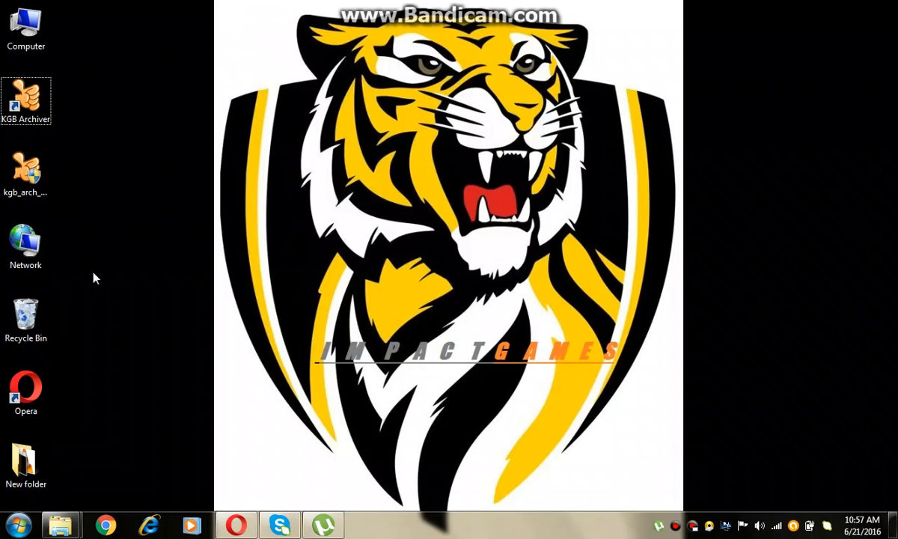
mouse_move(27, 172)
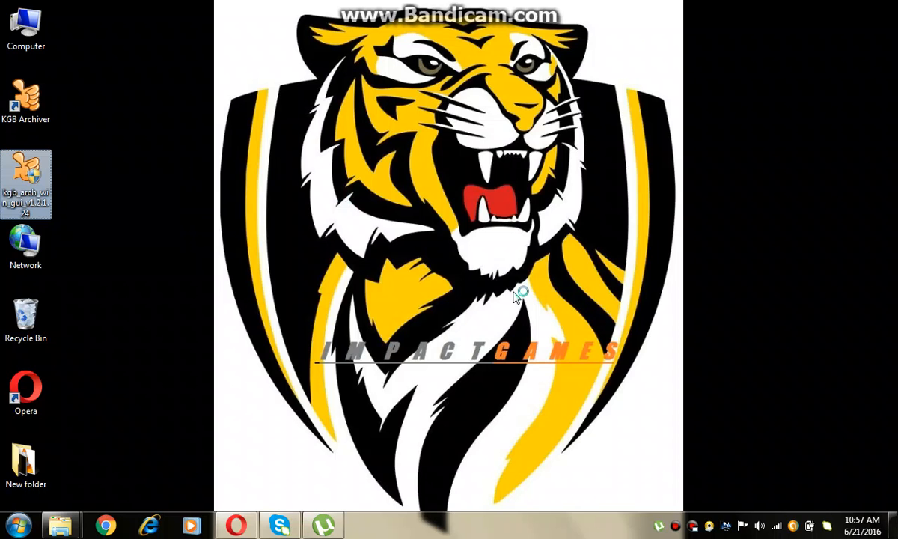
double_click(26, 183)
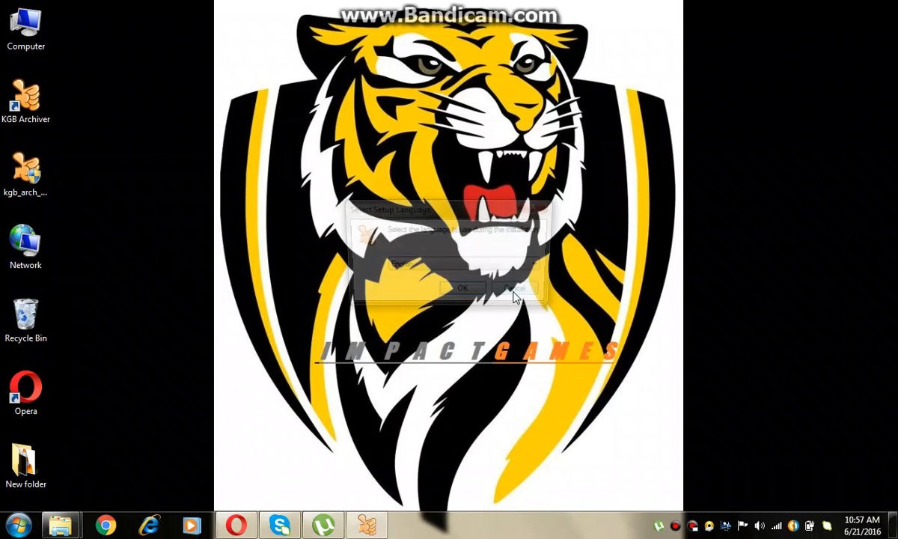
click(463, 287)
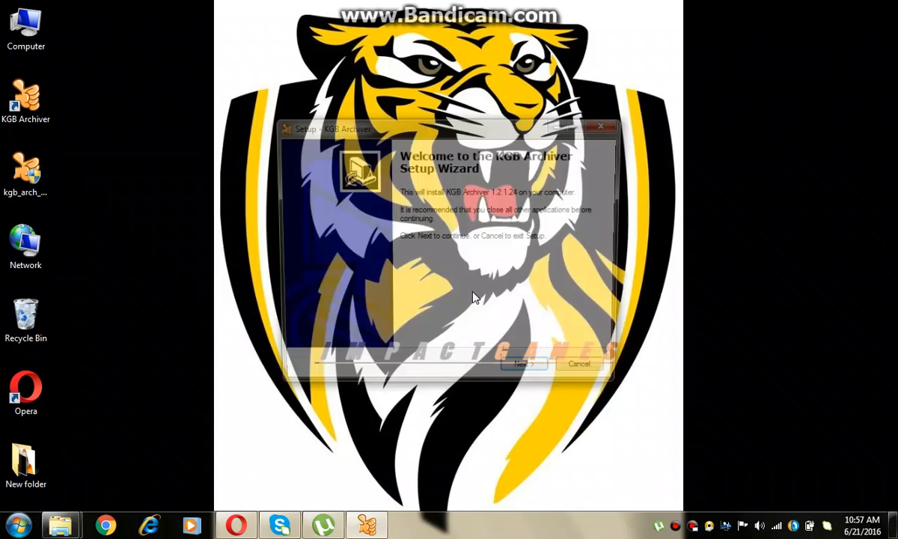
click(524, 363)
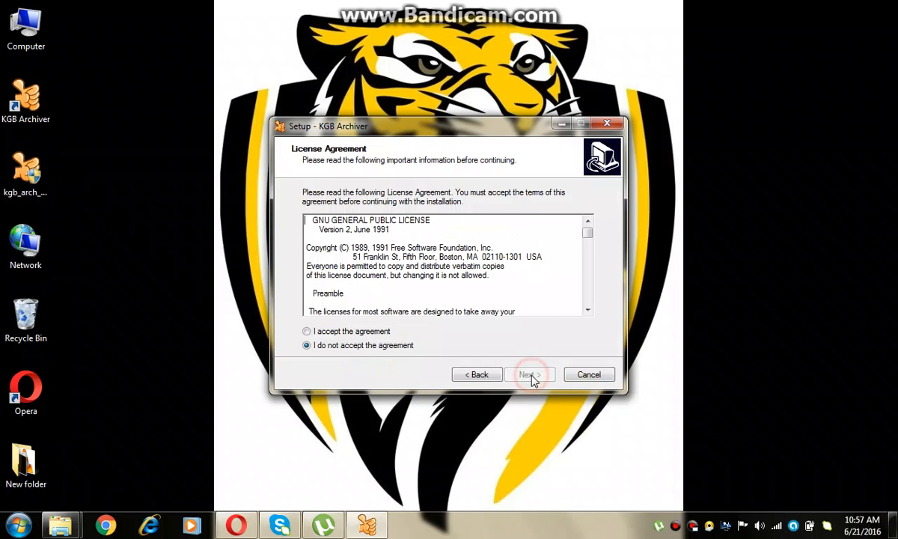
click(305, 330)
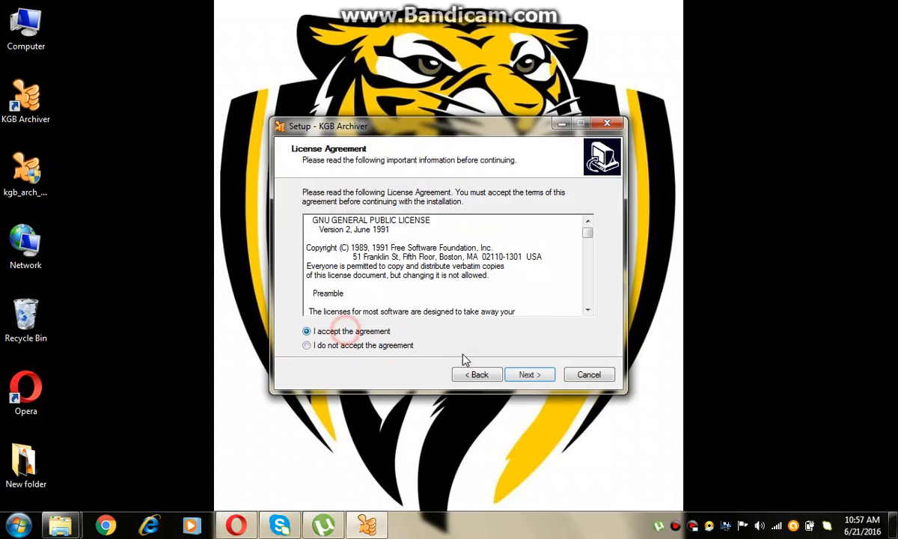
Step: Keep the default install and shortcut folders with quick launch icon, install, and finish launching the archiver
click(528, 375)
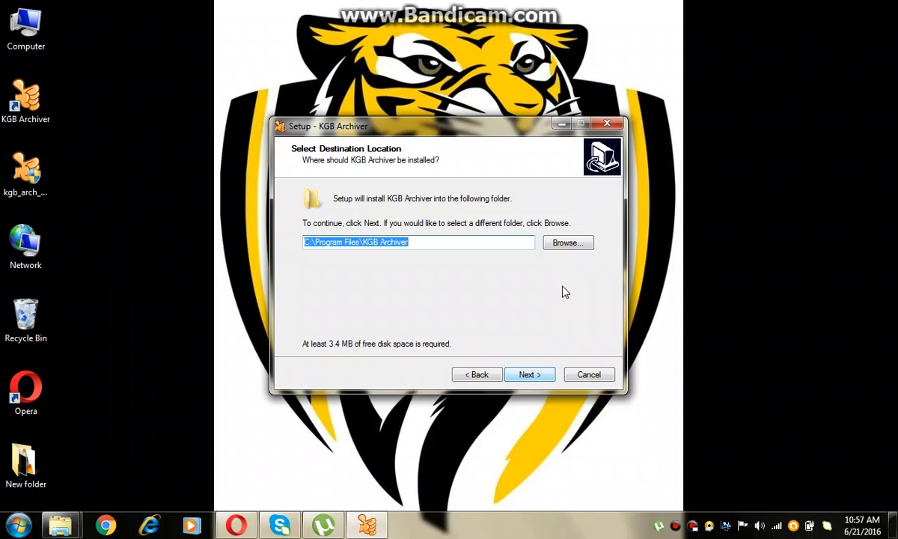
click(529, 374)
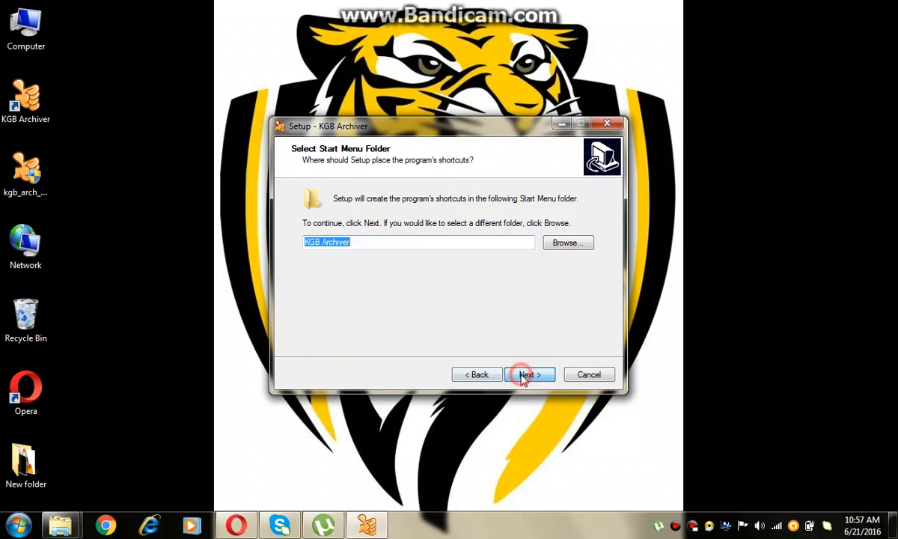
click(530, 374)
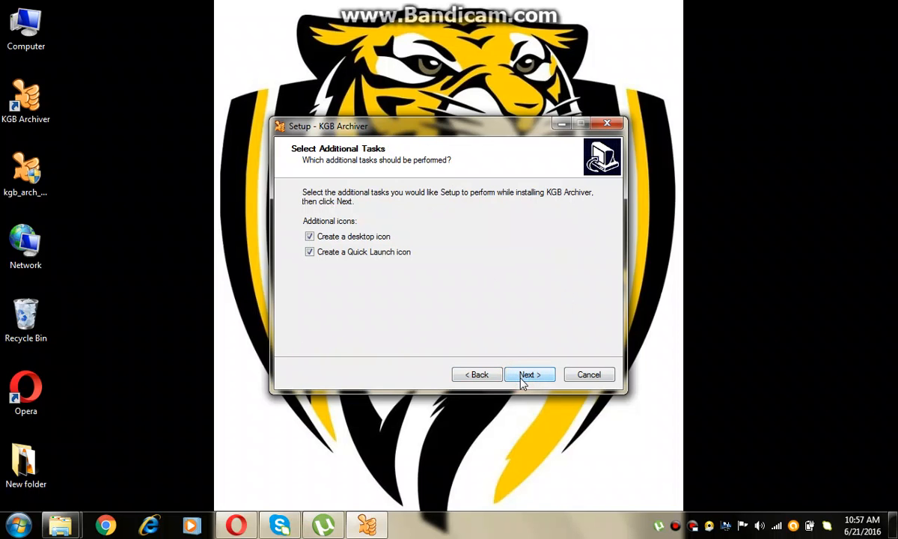
click(308, 252)
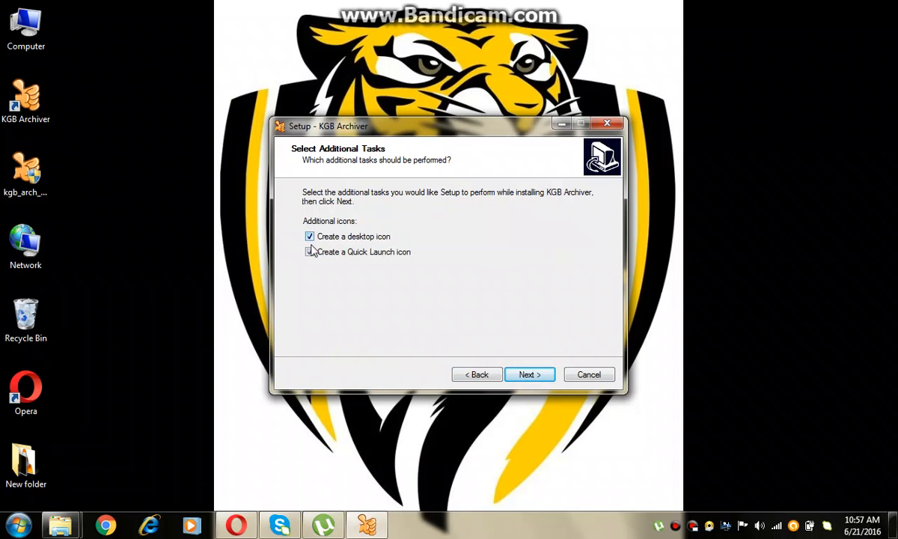
click(309, 251)
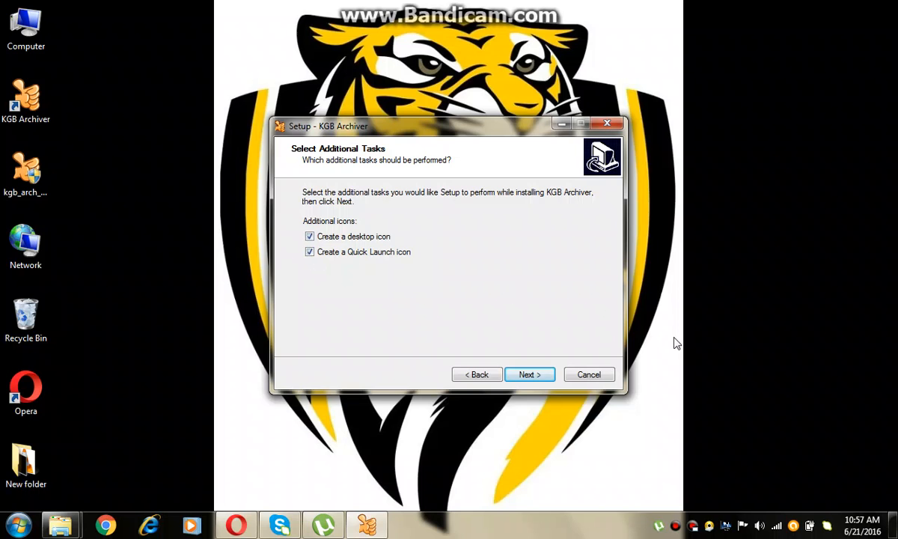
click(528, 375)
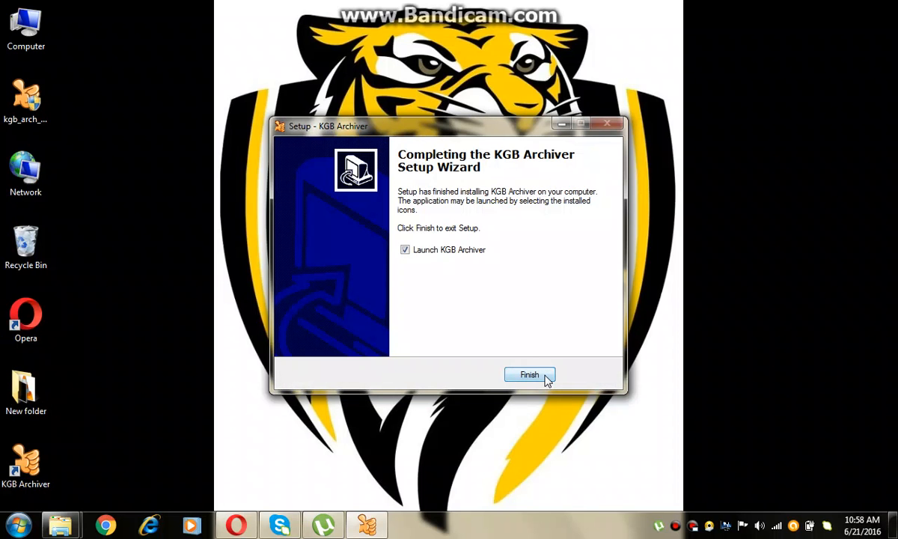
mouse_move(431, 284)
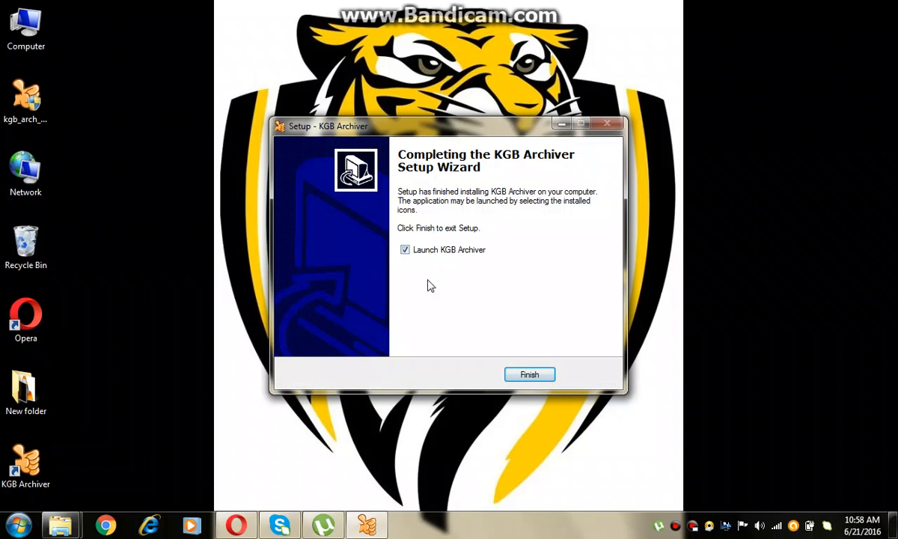
click(528, 374)
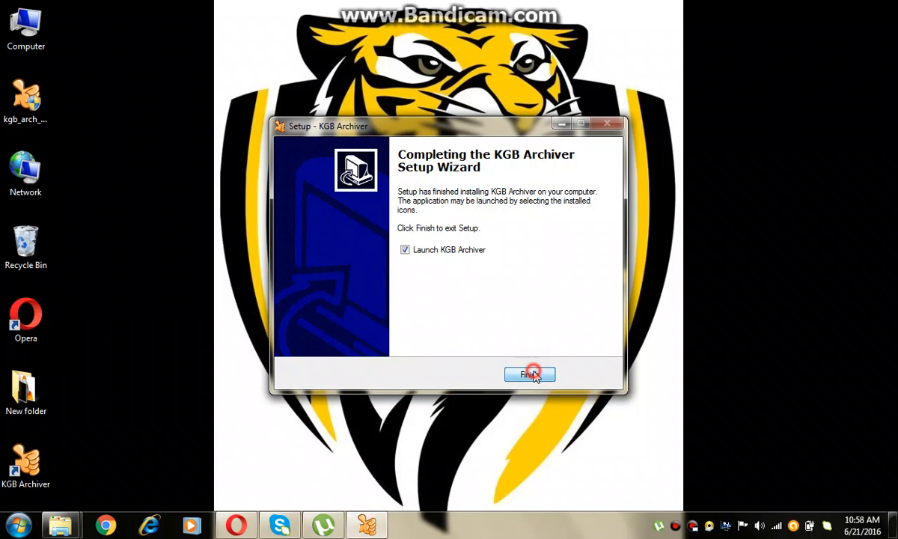
Step: Dismiss the broadband dial-up prompt so KGB Archiver's start screen shows
click(529, 374)
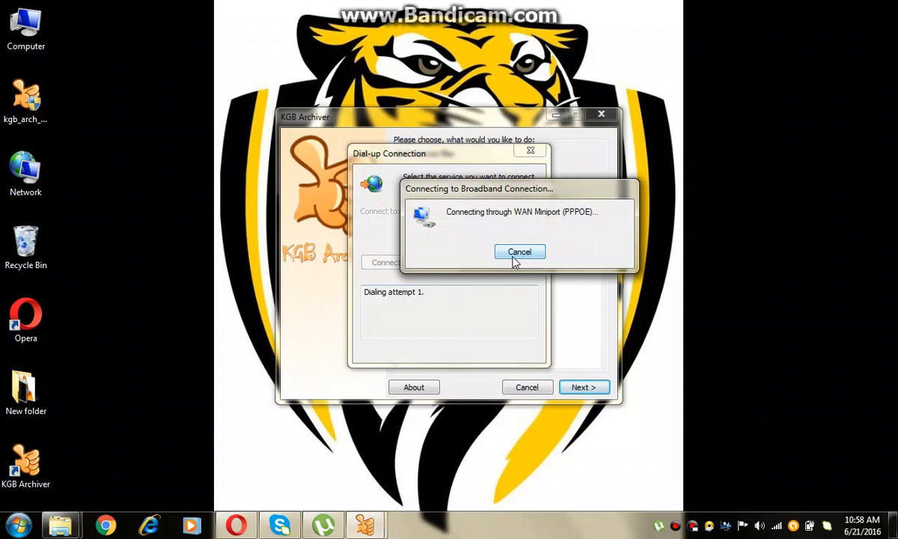
click(520, 252)
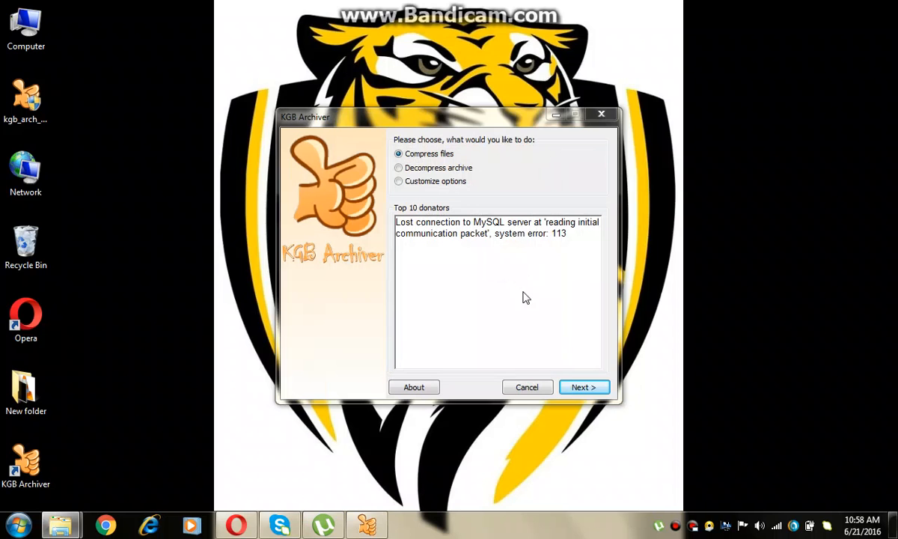
mouse_move(584, 387)
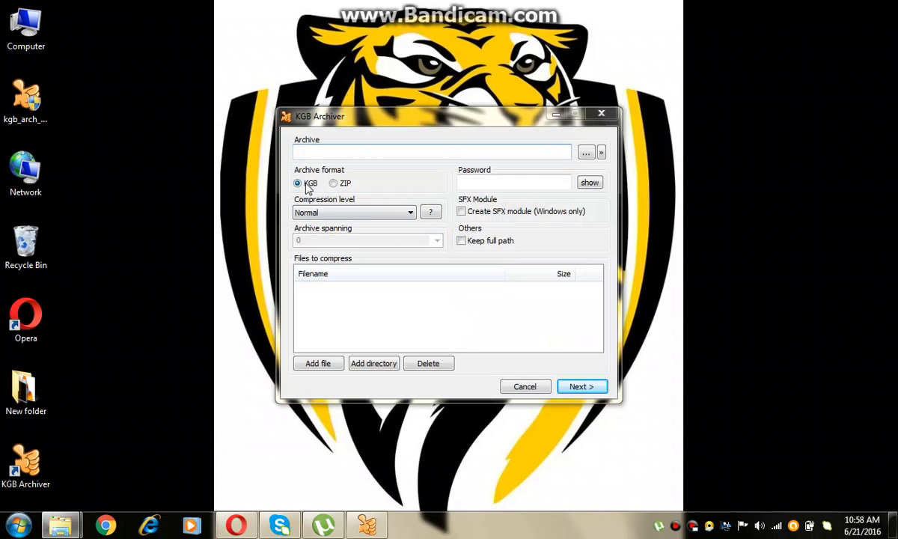
mouse_move(323, 189)
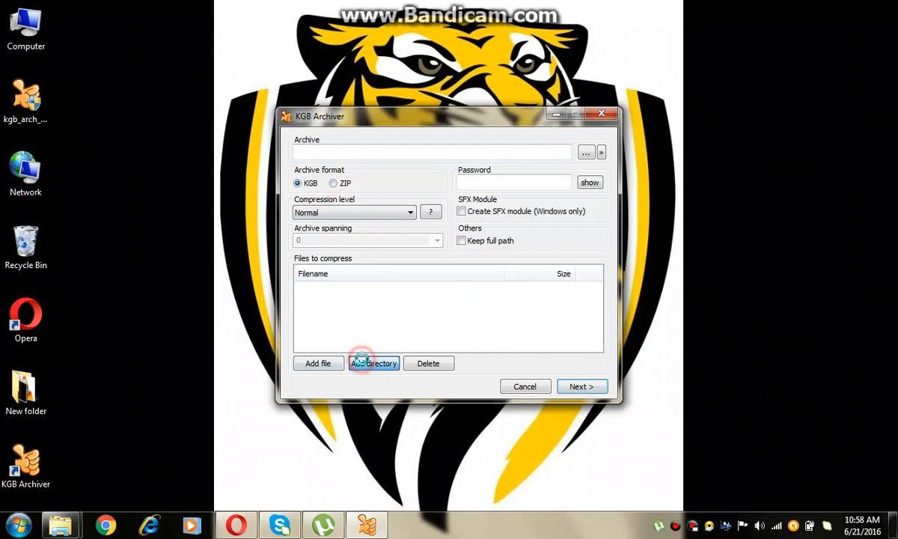
Step: Add the Housefull 3 2016 Hindi folder from F:\Setup as the folder to compress
click(374, 364)
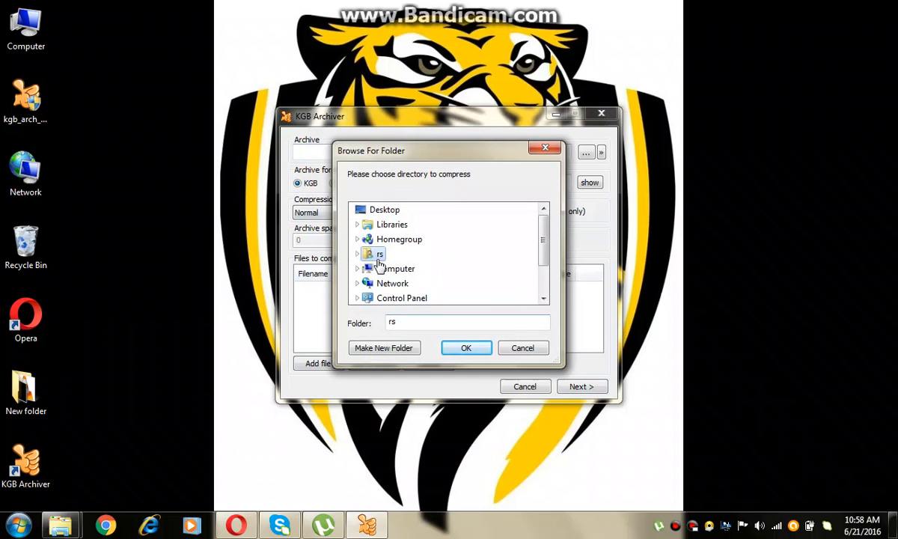
click(395, 268)
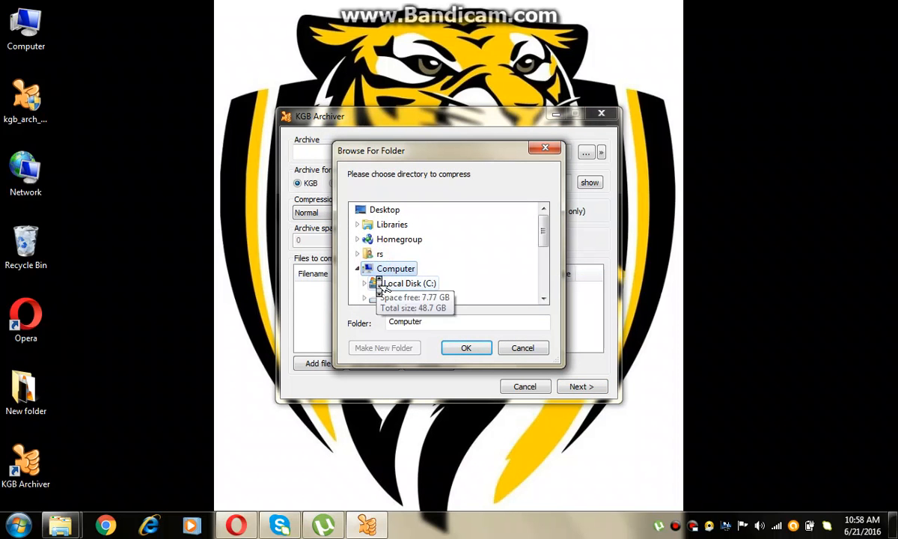
click(410, 282)
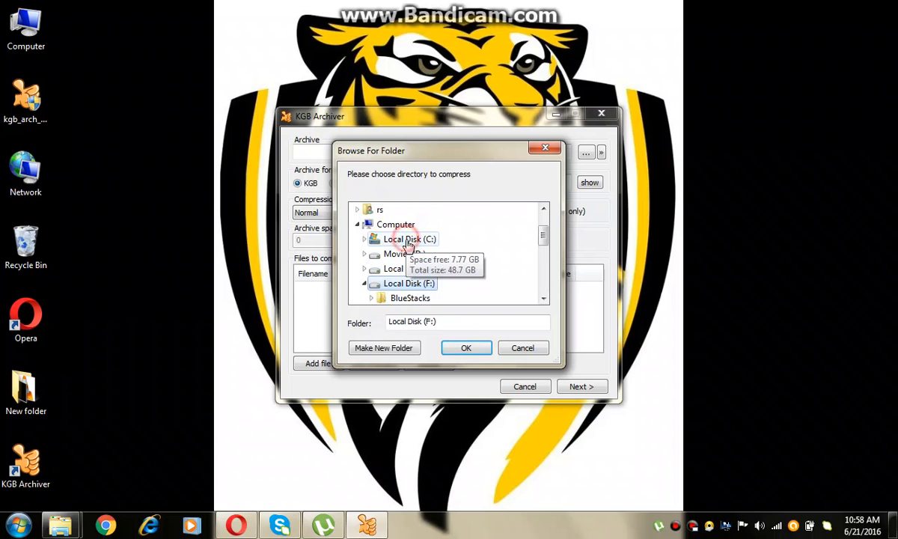
scroll(down, 3)
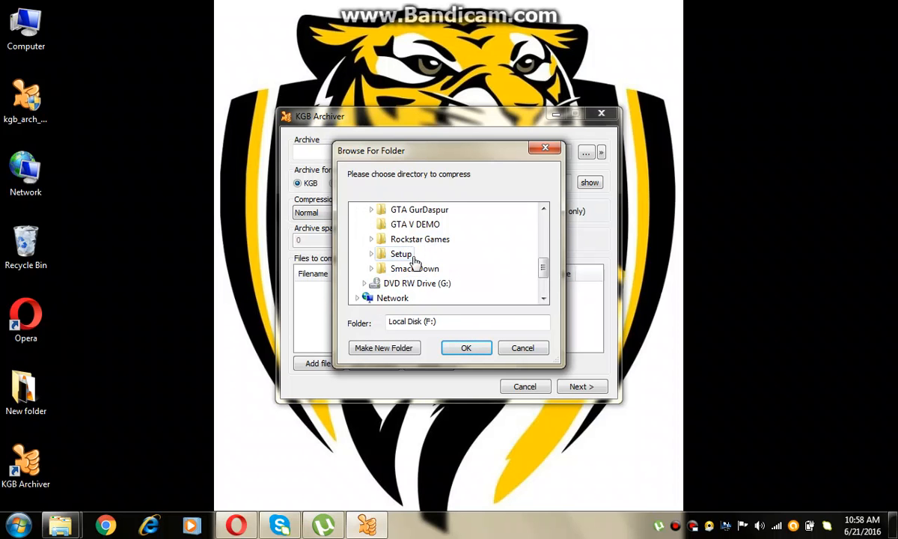
mouse_move(414, 268)
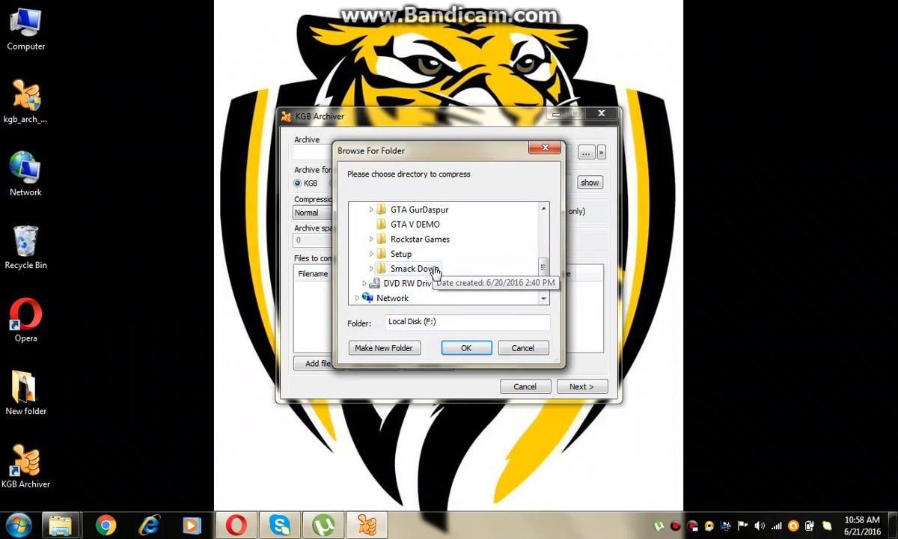
scroll(up, 3)
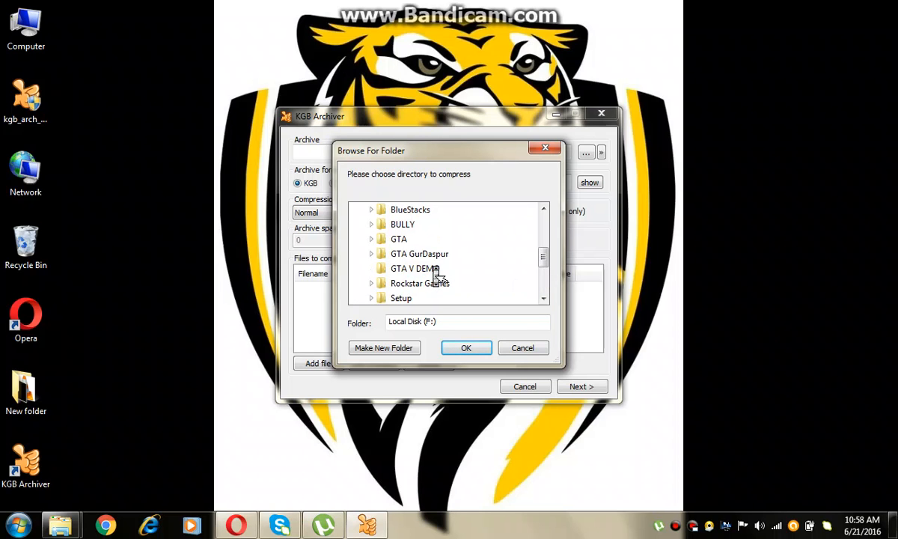
scroll(up, 3)
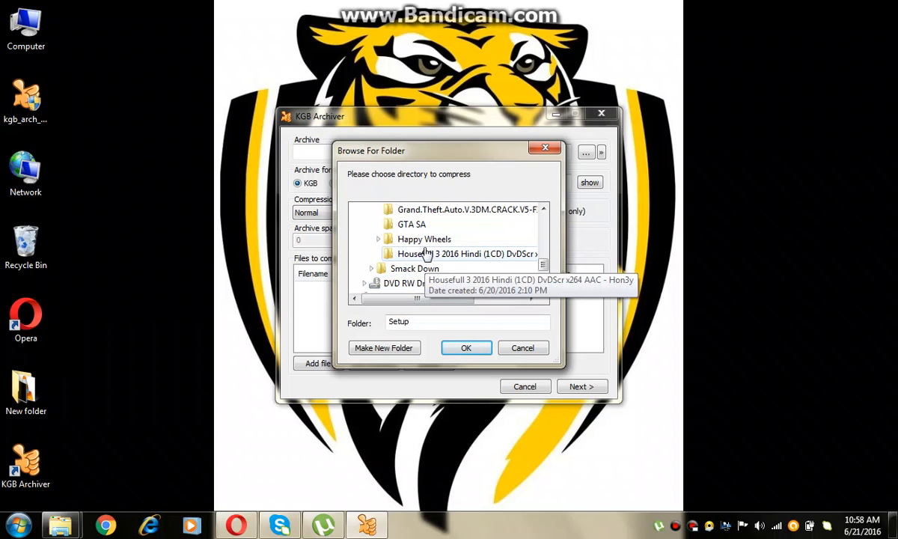
click(461, 253)
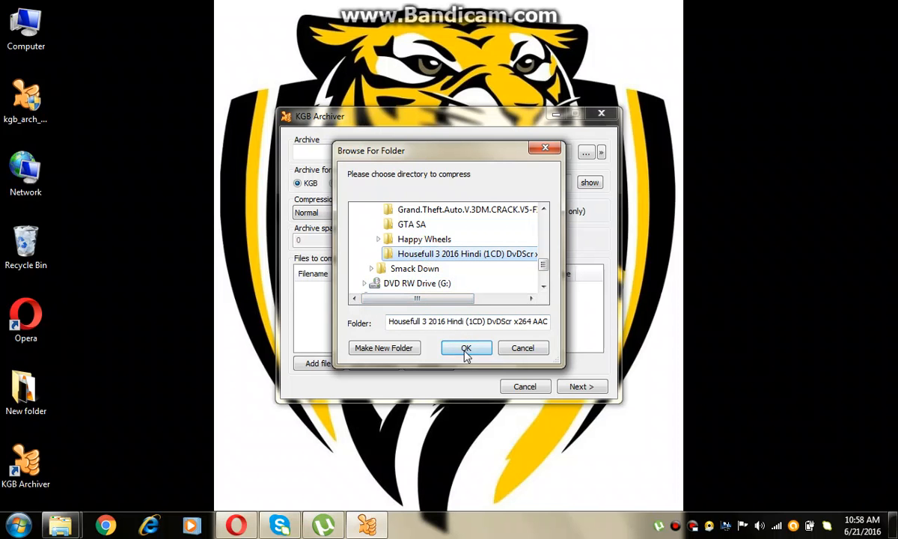
click(466, 347)
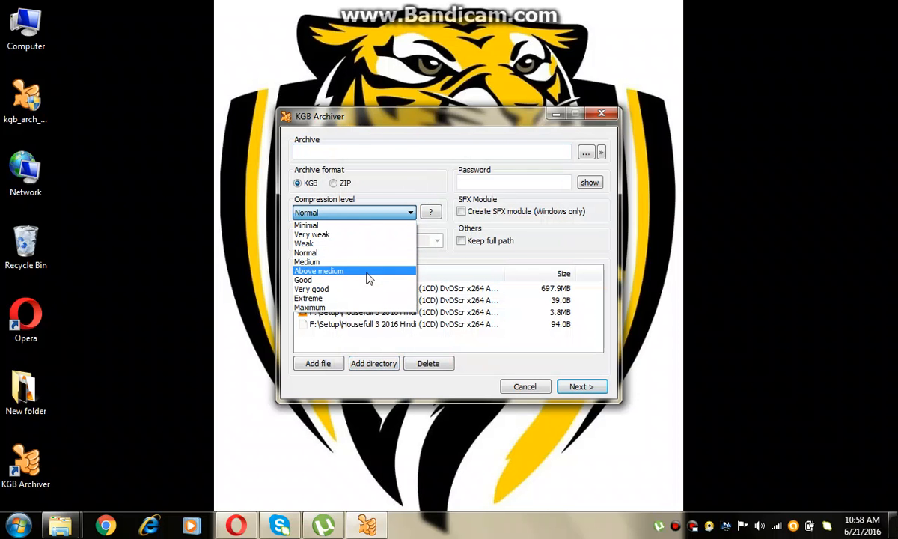
Step: Set Extreme compression and name the archive 'housefull 3' saved on the Desktop
click(308, 298)
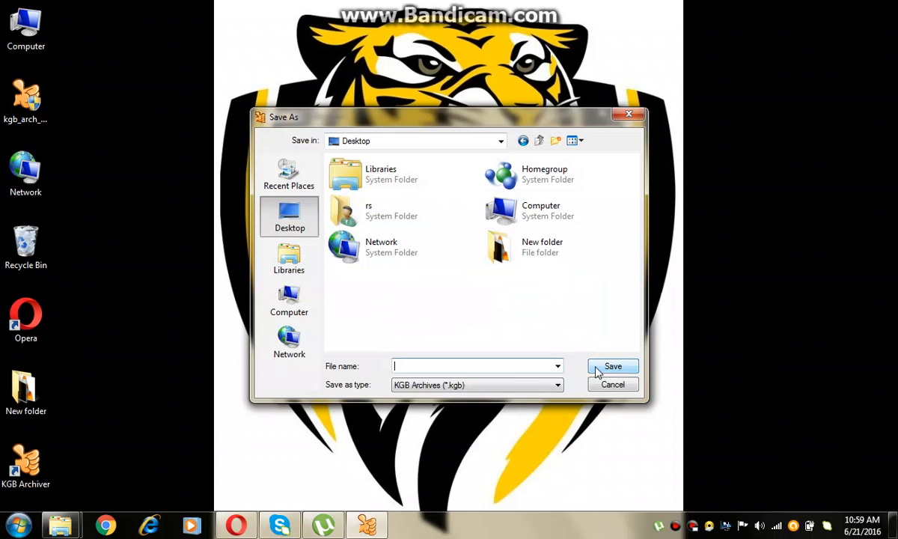
text(housefu)
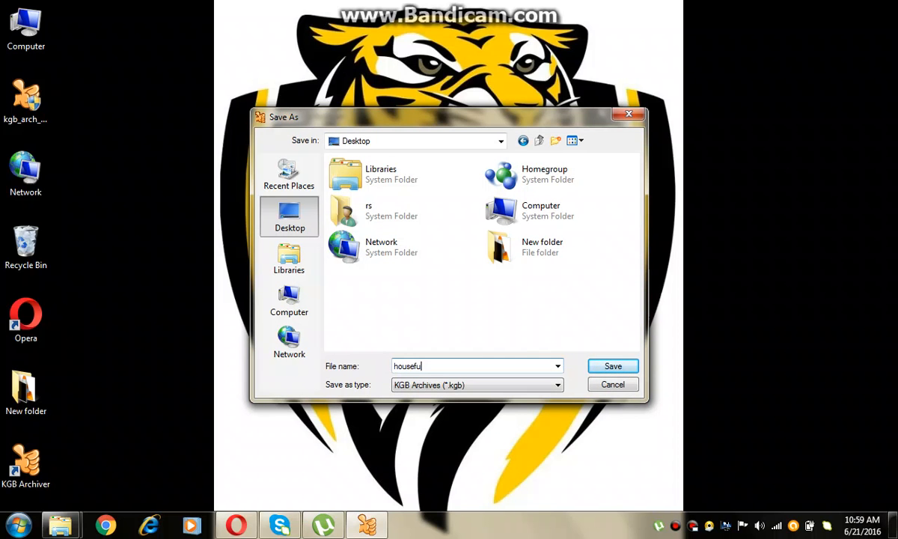
text(l 3)
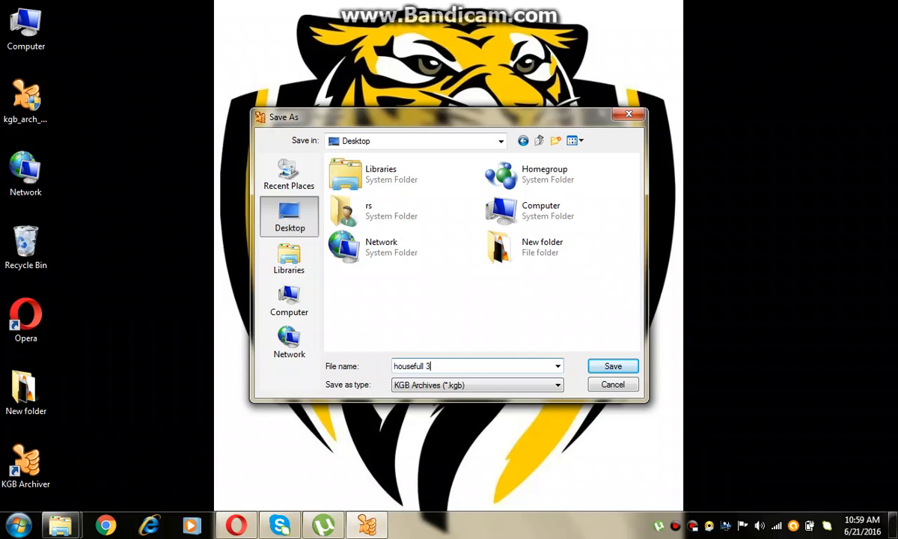
click(612, 365)
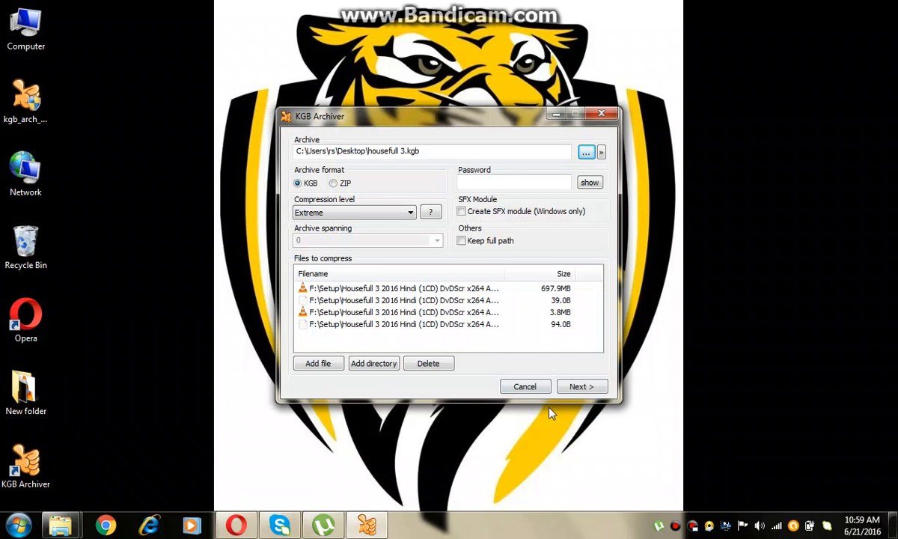
mouse_move(313, 332)
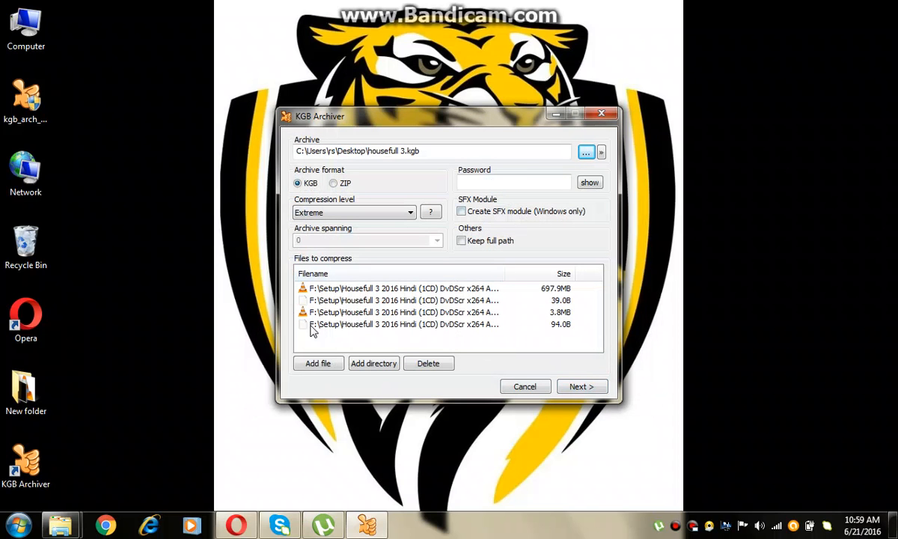
Step: Reselect Extreme compression level and start building the archive
click(410, 213)
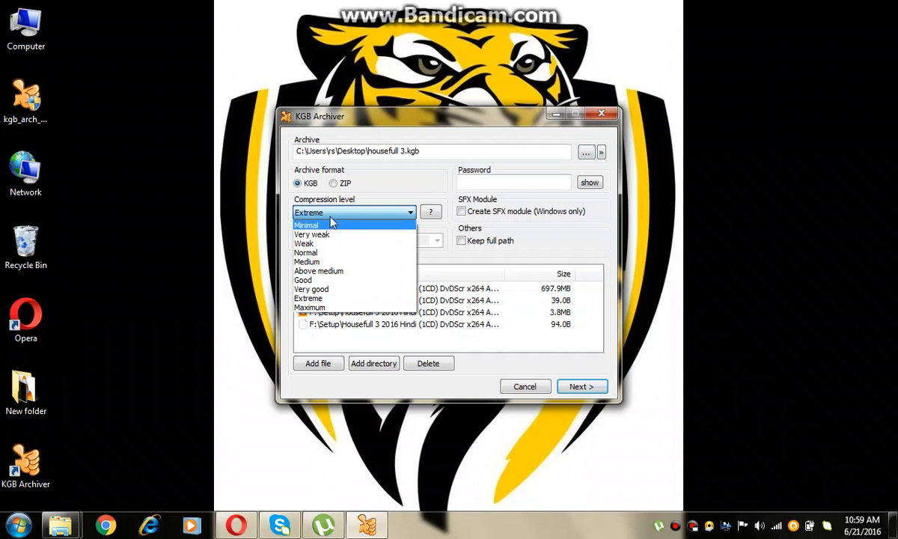
mouse_move(346, 297)
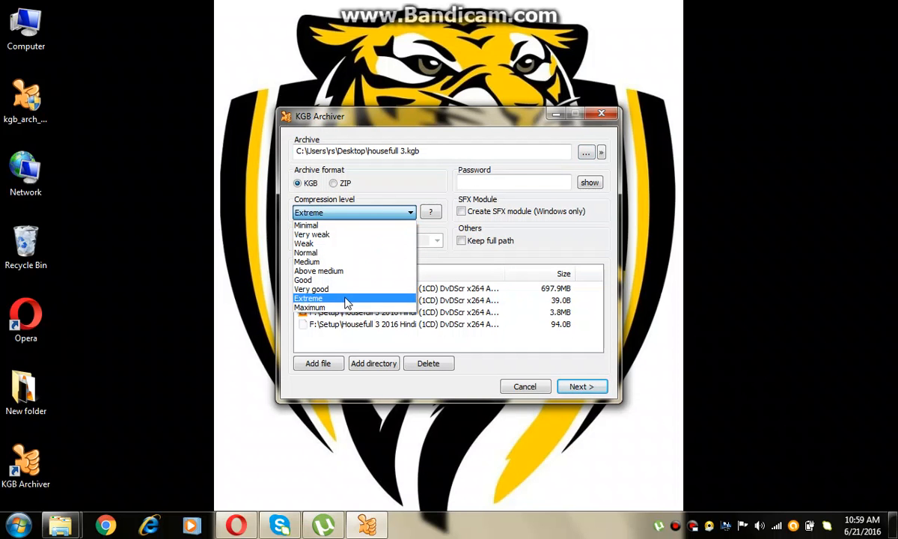
click(308, 298)
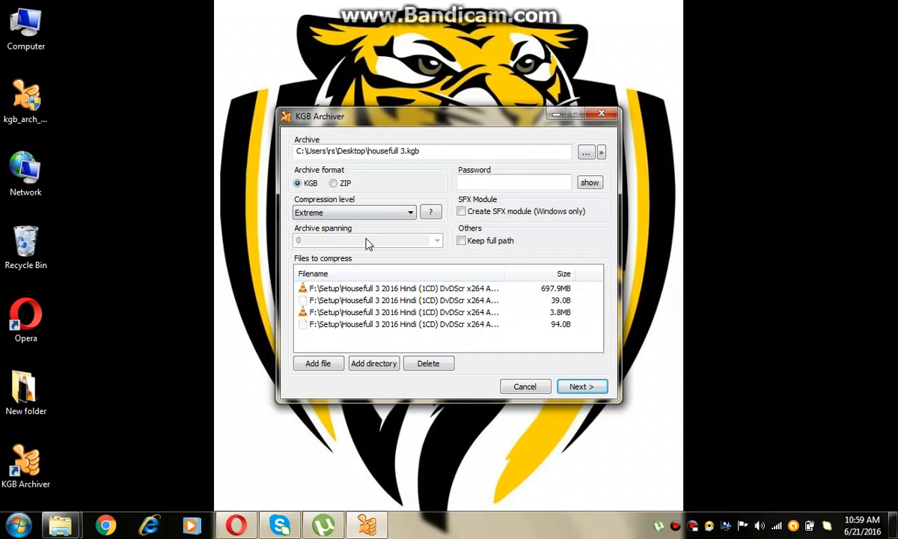
mouse_move(327, 225)
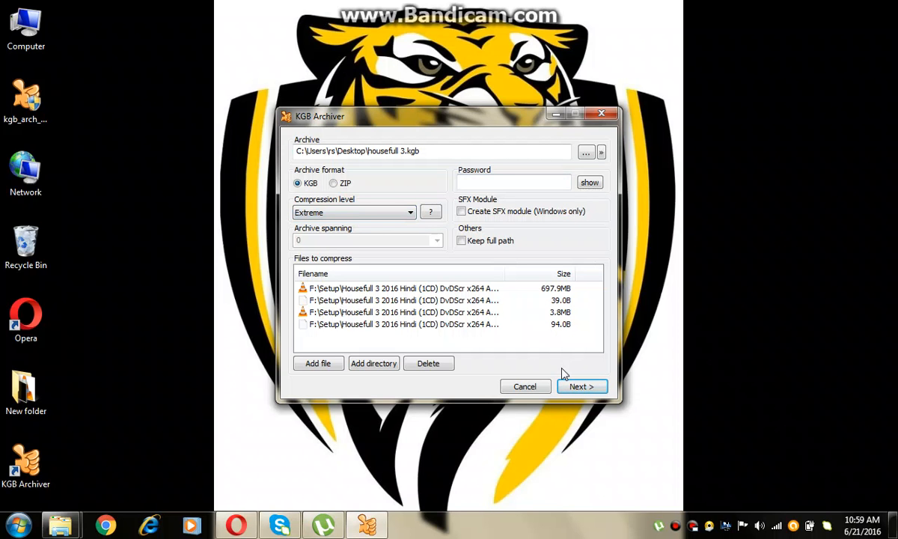
click(581, 387)
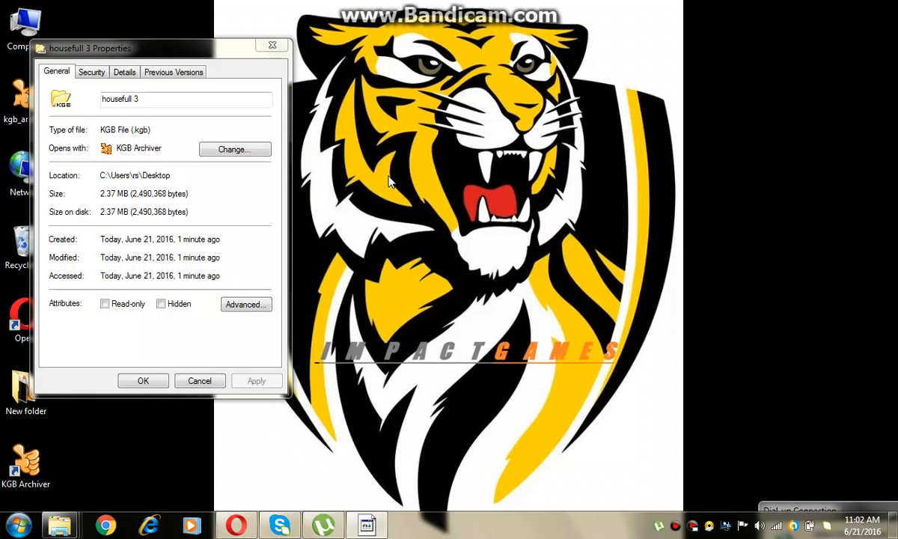
mouse_move(111, 201)
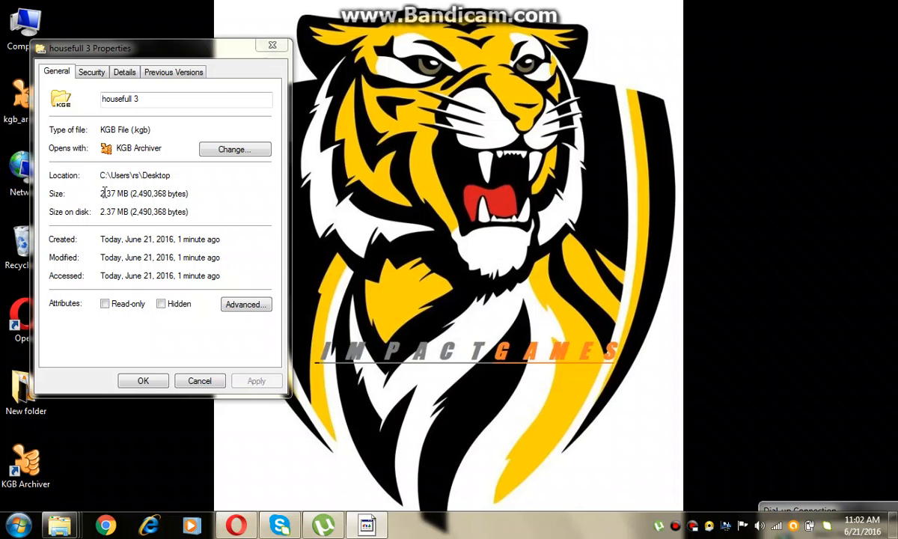
Step: Open the drive holding the original Housefull 3 folder
double_click(27, 27)
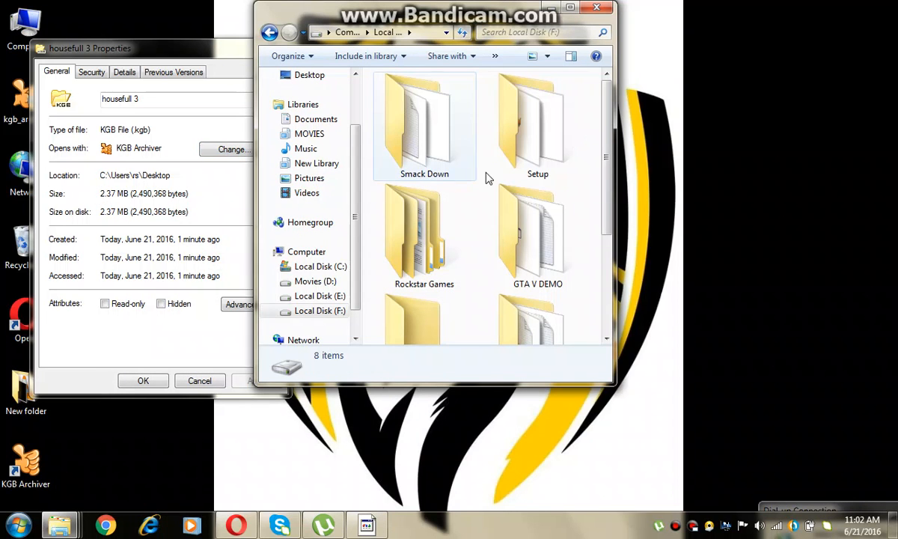
Step: View the original Housefull 3 folder's 701 MB properties in F:\Setup, then leave only the 2.37 MB archive sheet centred
double_click(537, 127)
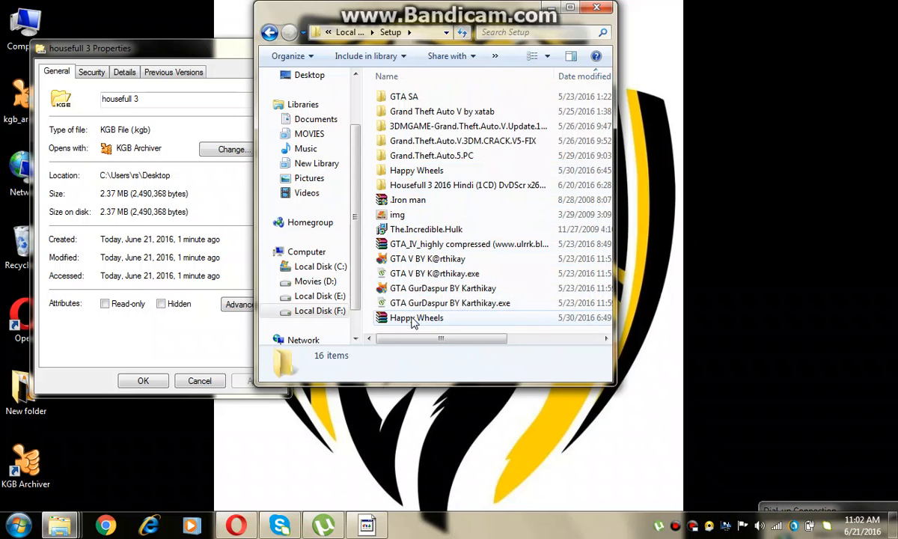
click(467, 185)
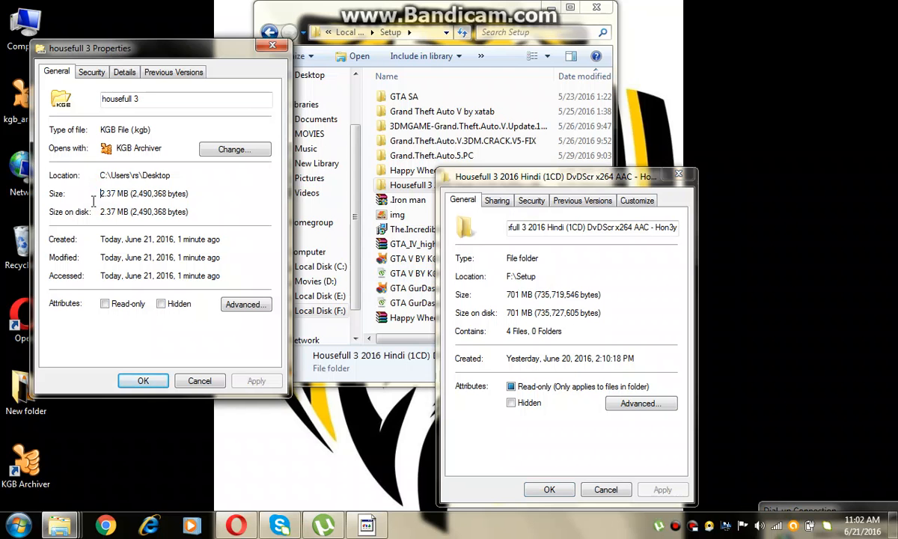
click(547, 489)
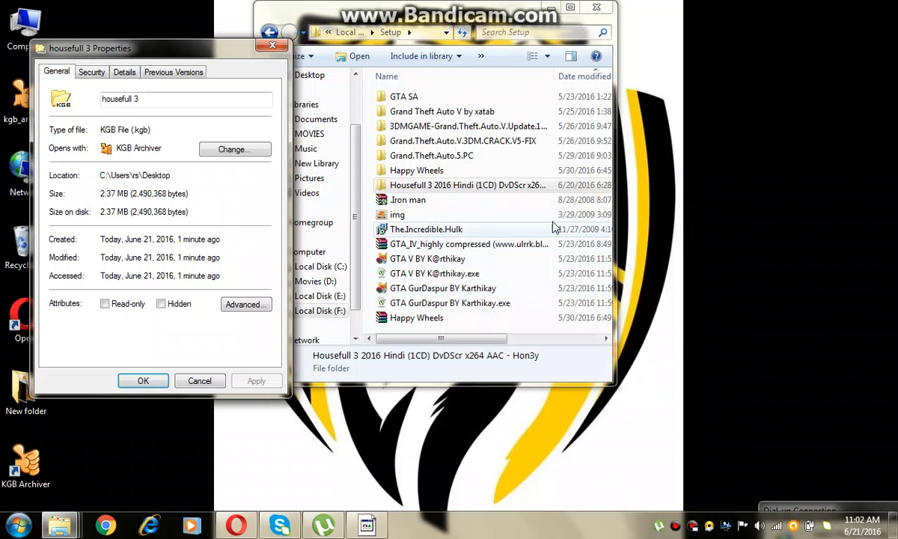
click(596, 6)
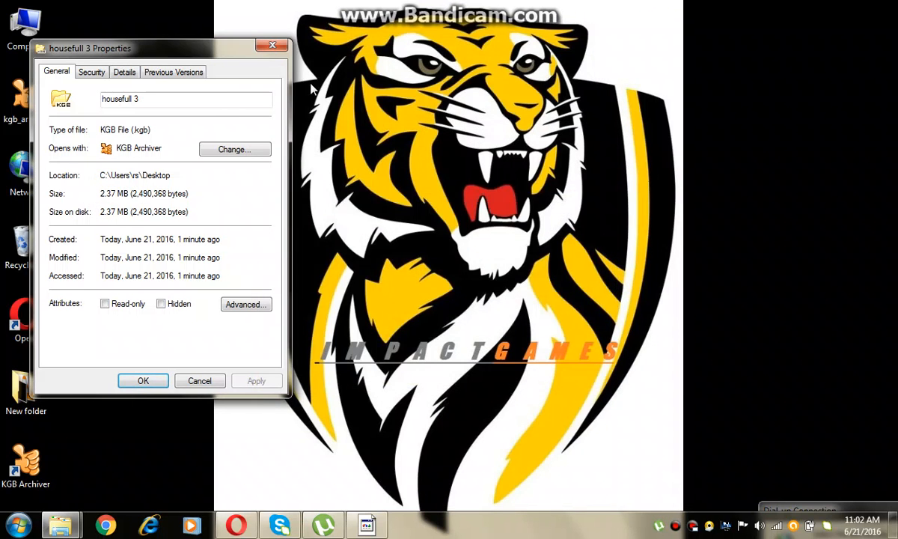
drag(90, 48, 368, 57)
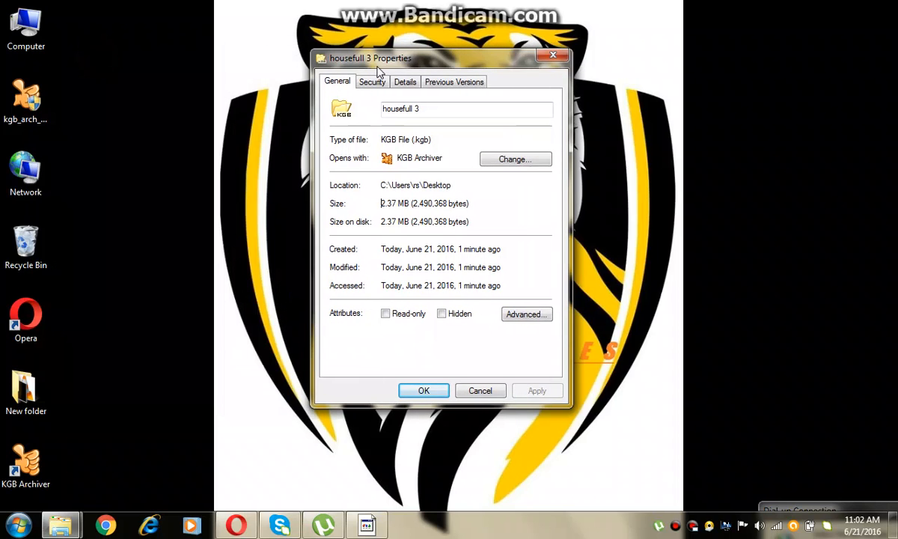